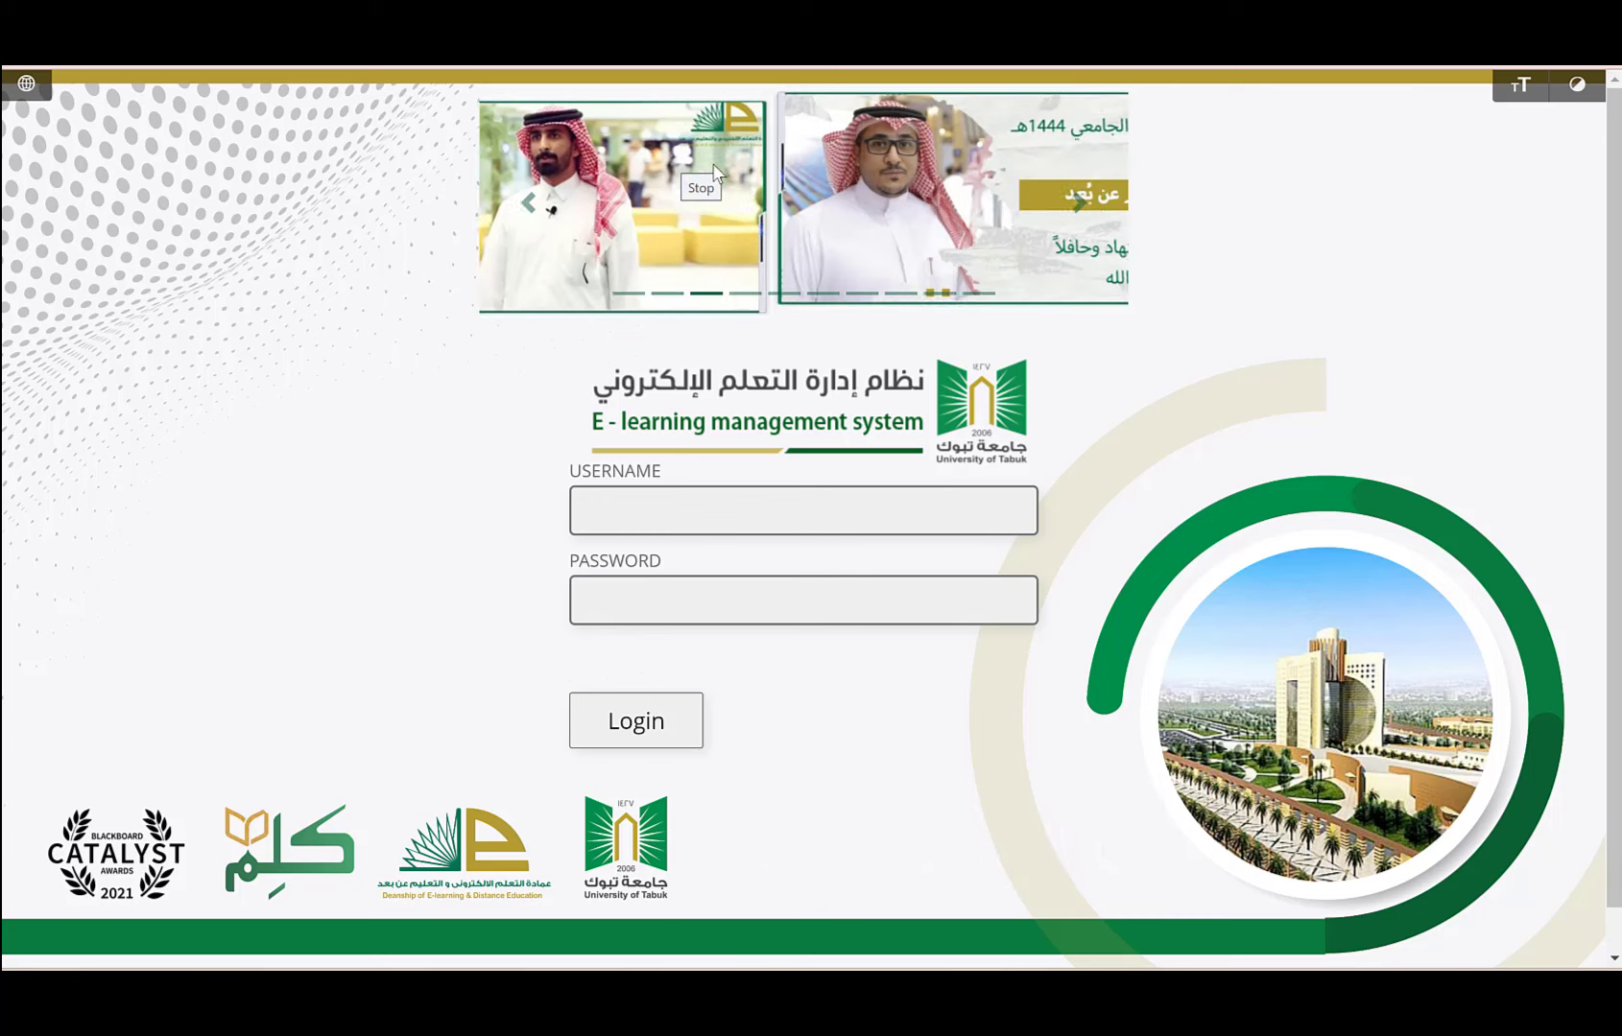
Show the course content area listing the Qskills 3 Listening and Speaking Online Practice link.
click(635, 720)
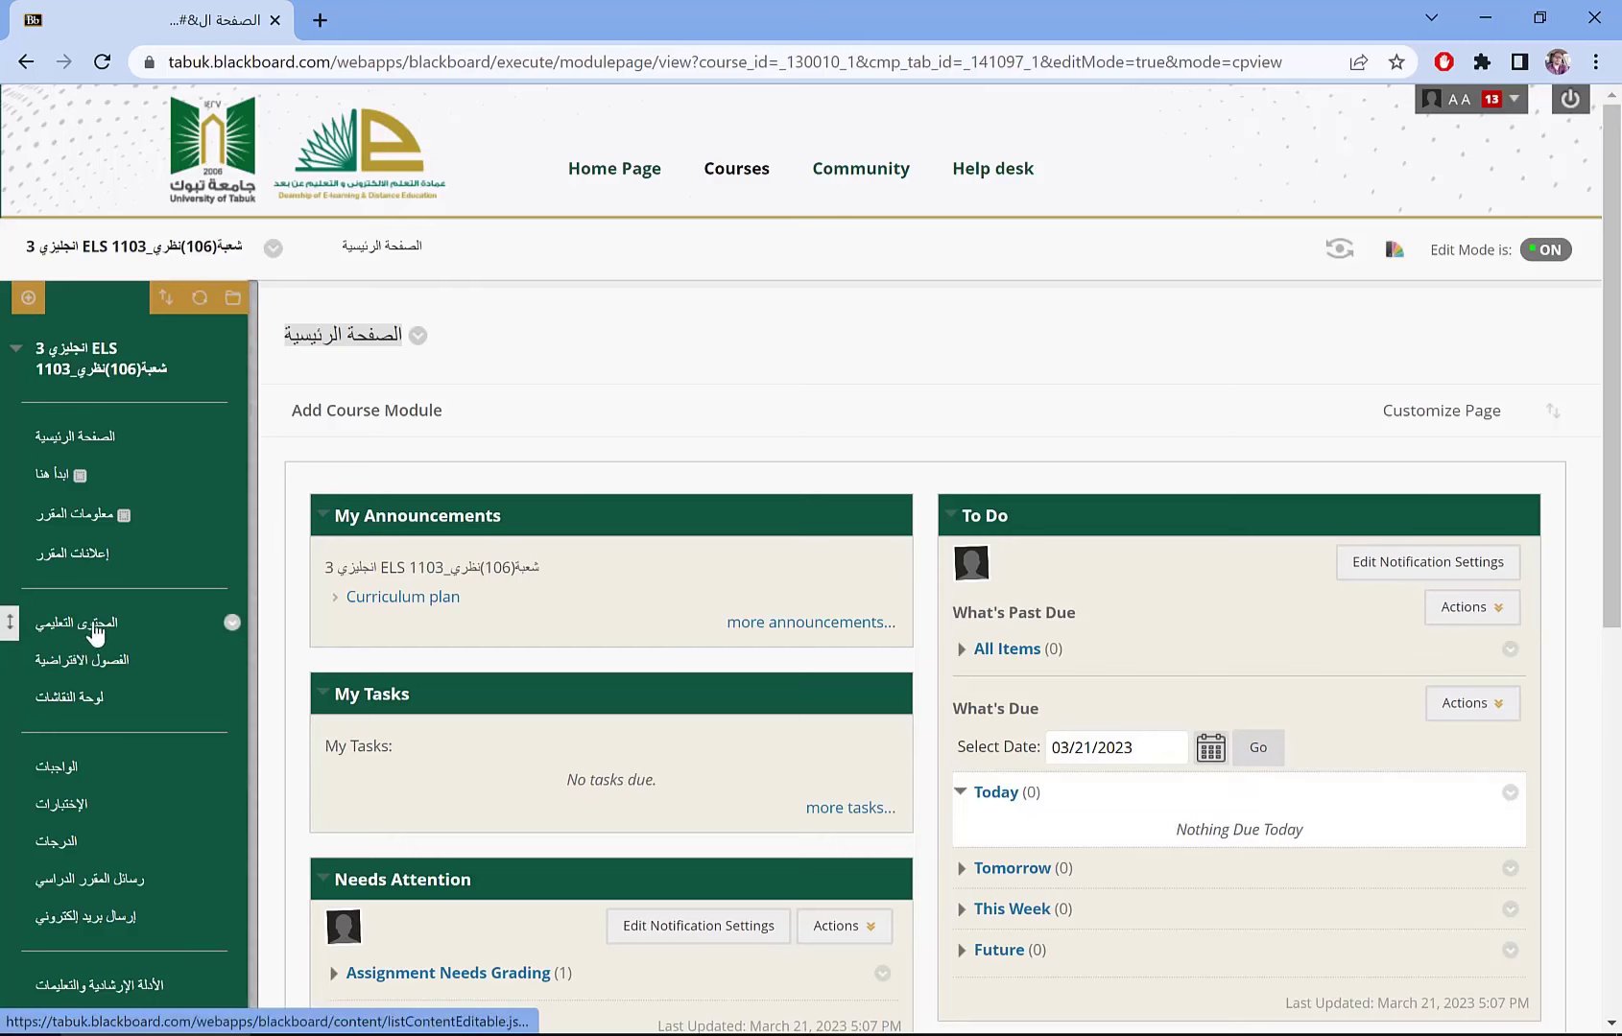
click(77, 624)
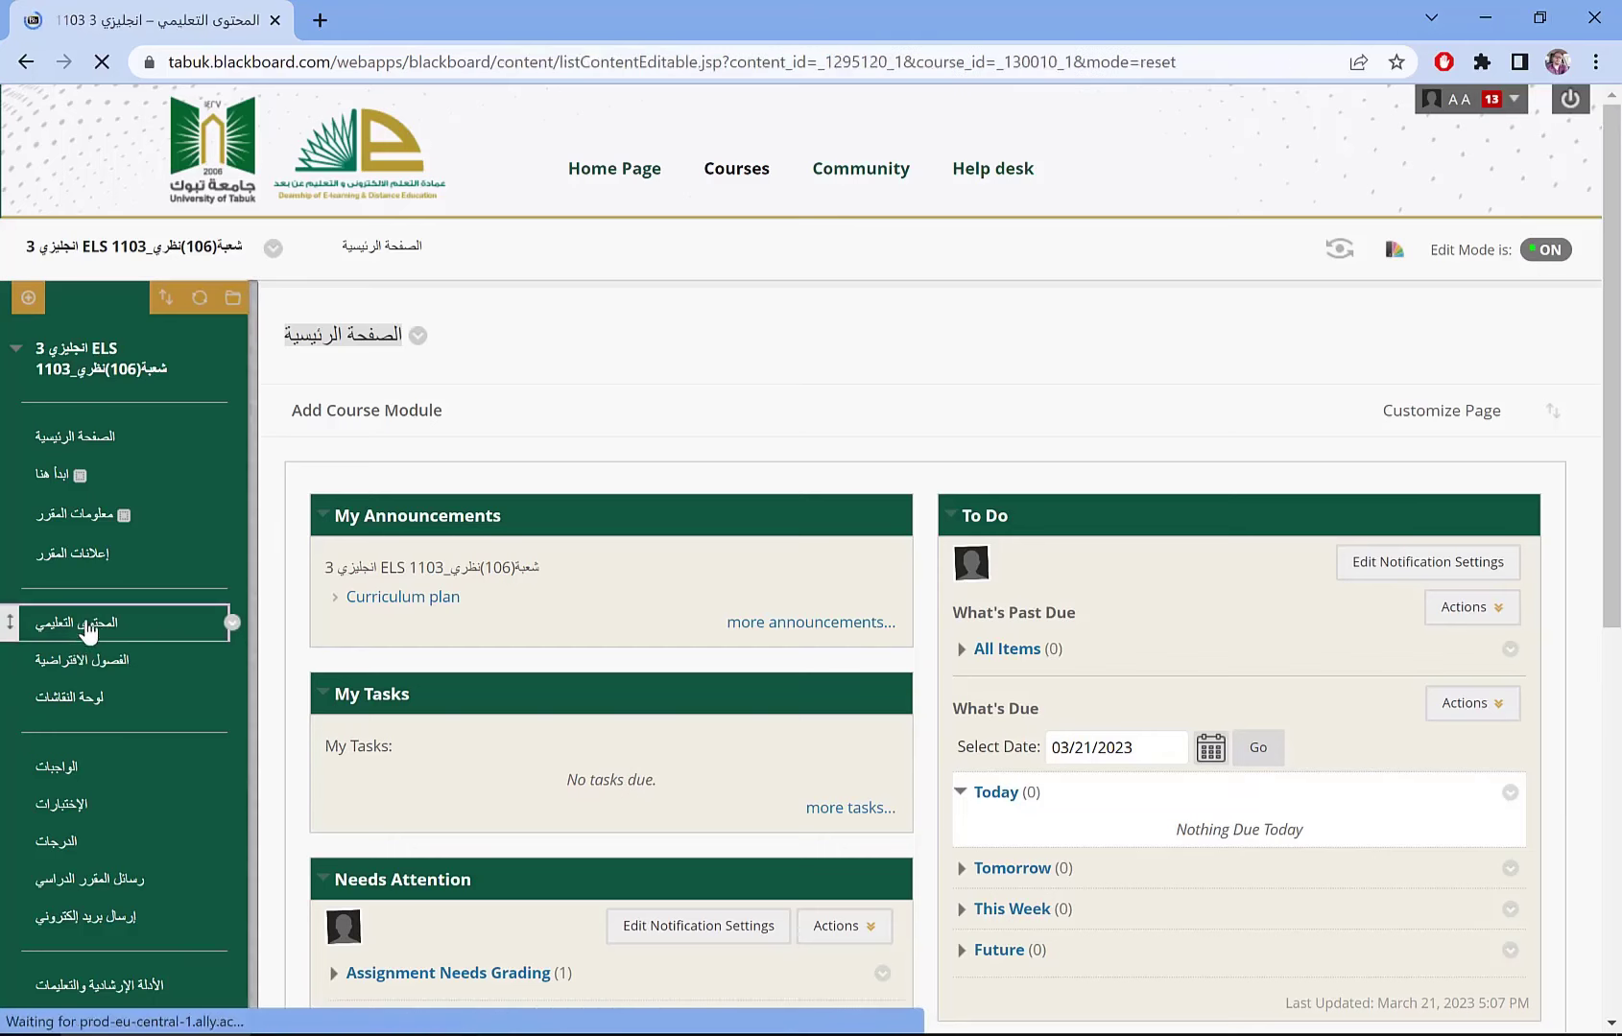
click(75, 621)
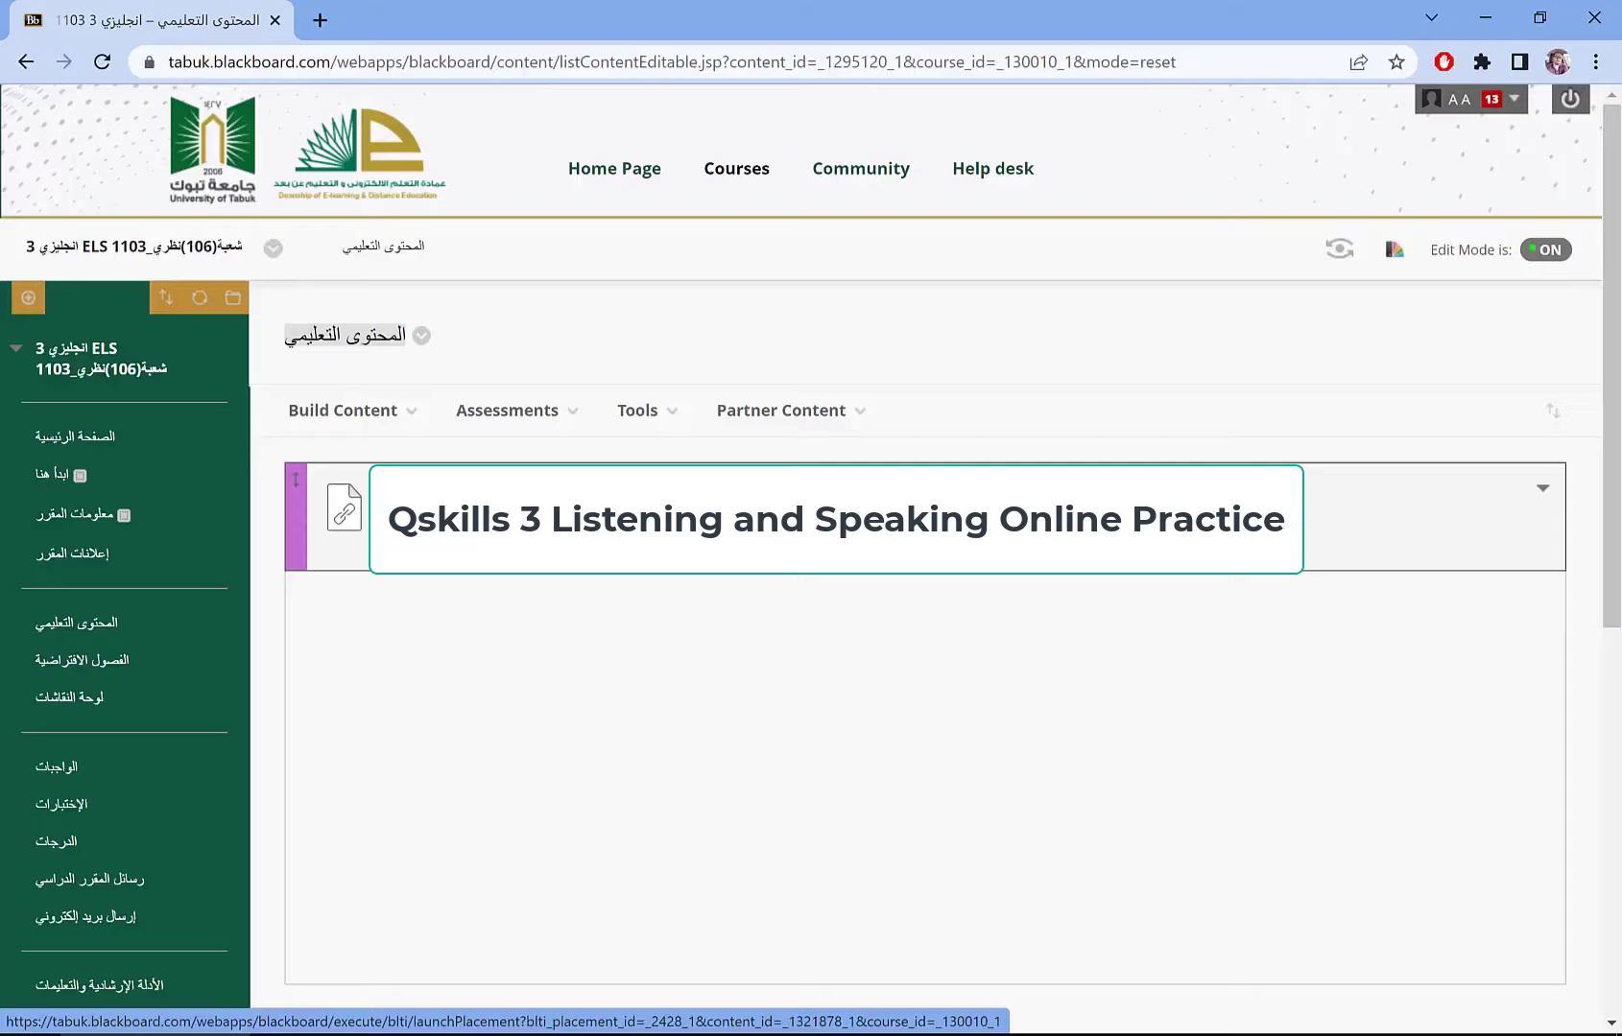
Launch Qskills 3 practice, agree to the Terms and Conditions, continue, and dismiss the privacy notice.
click(833, 519)
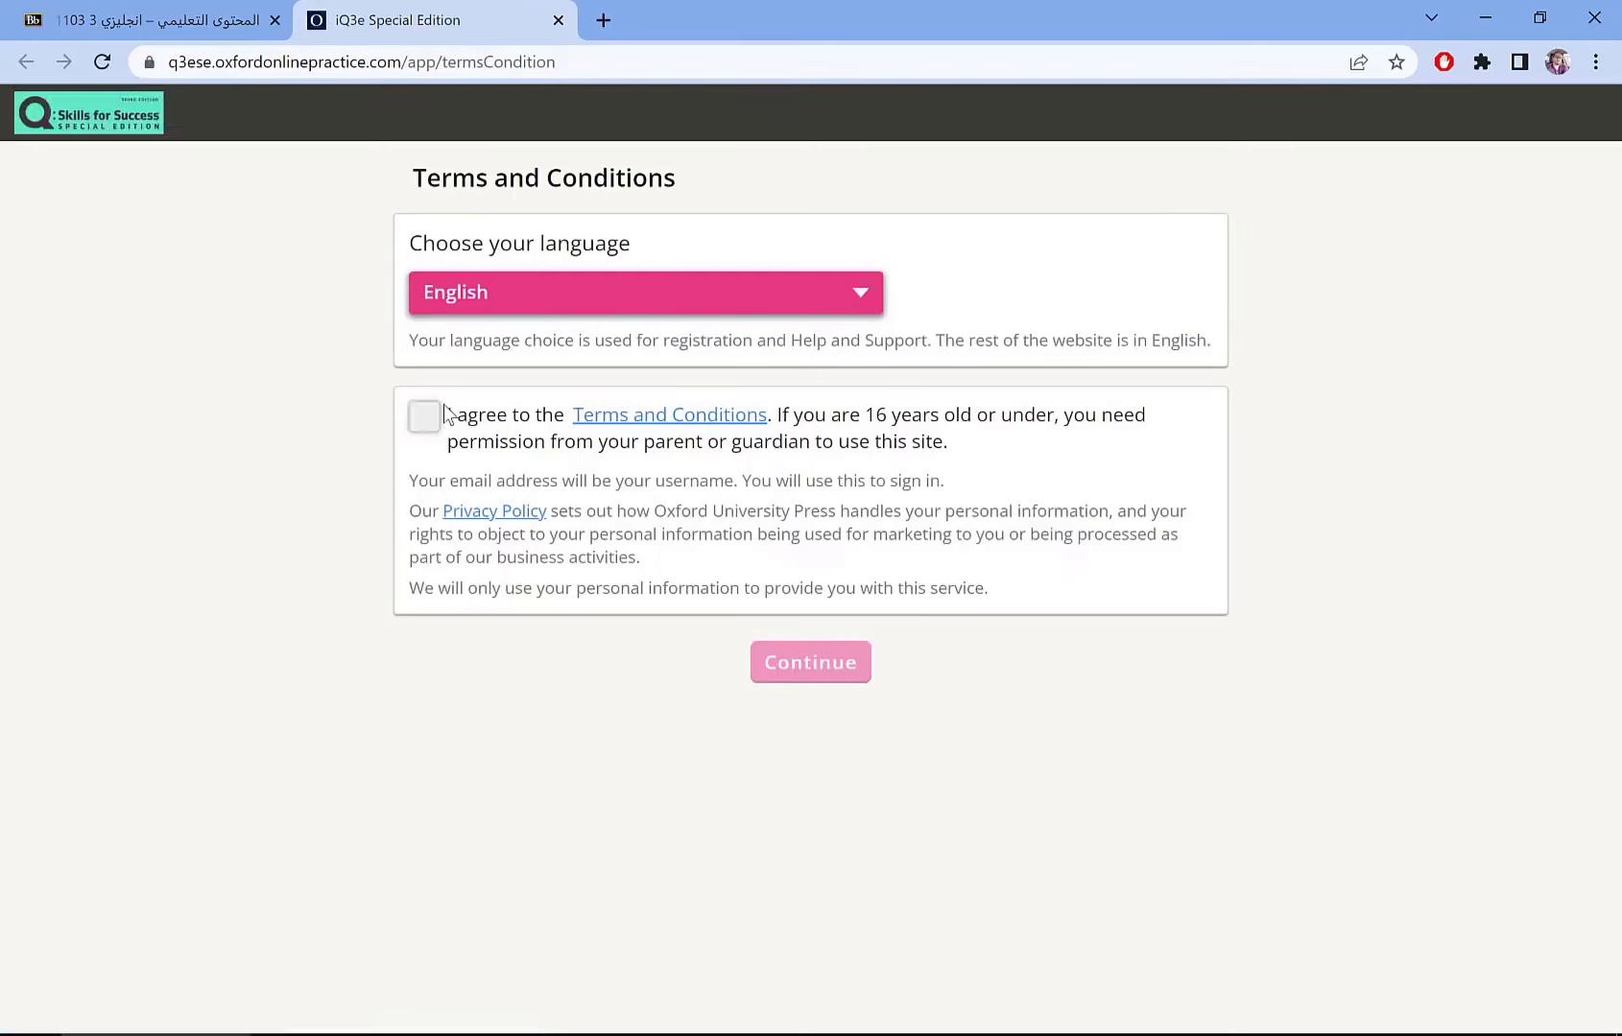
click(422, 414)
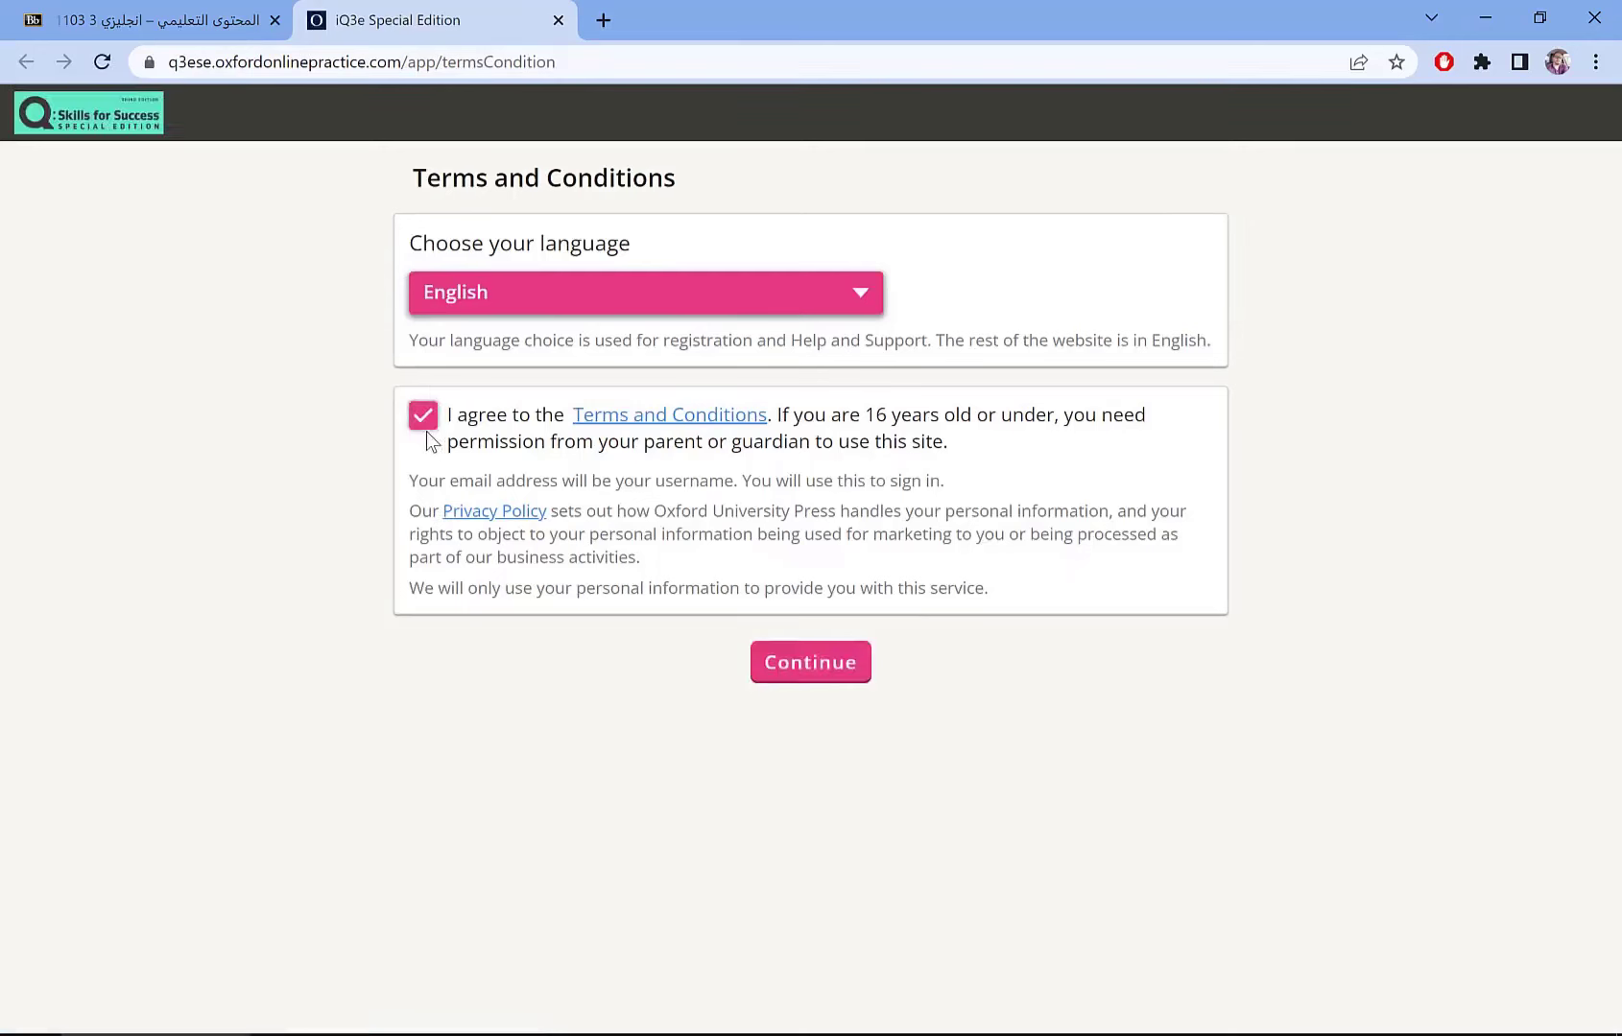
click(810, 662)
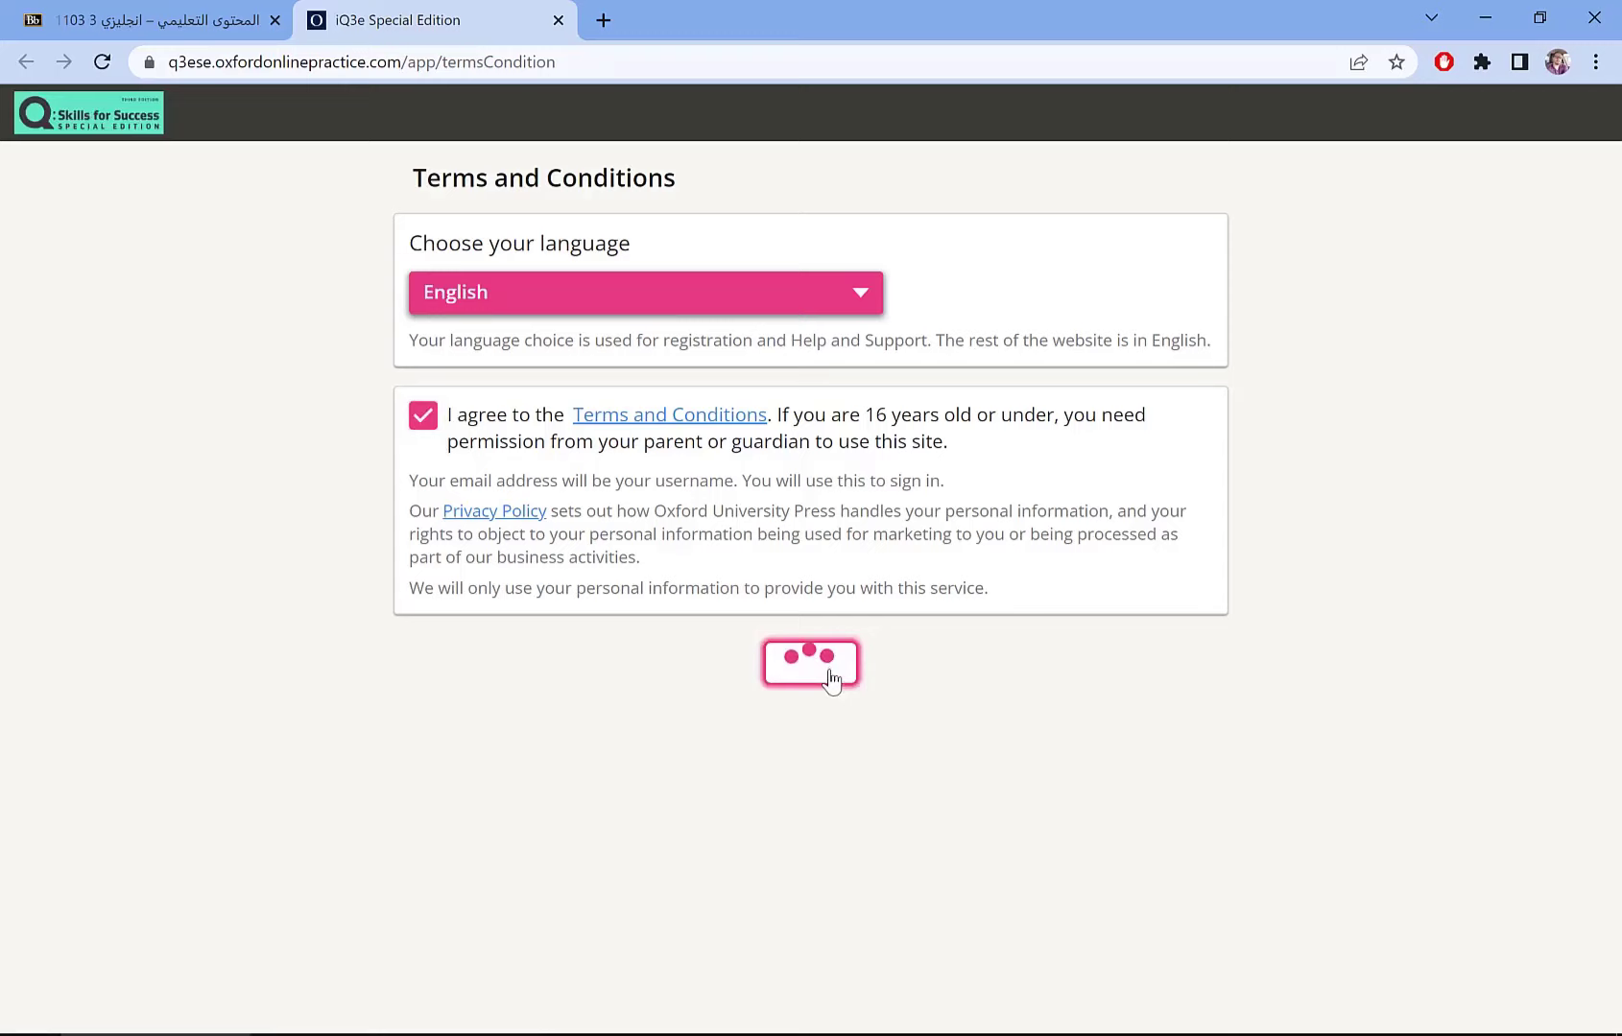
click(810, 662)
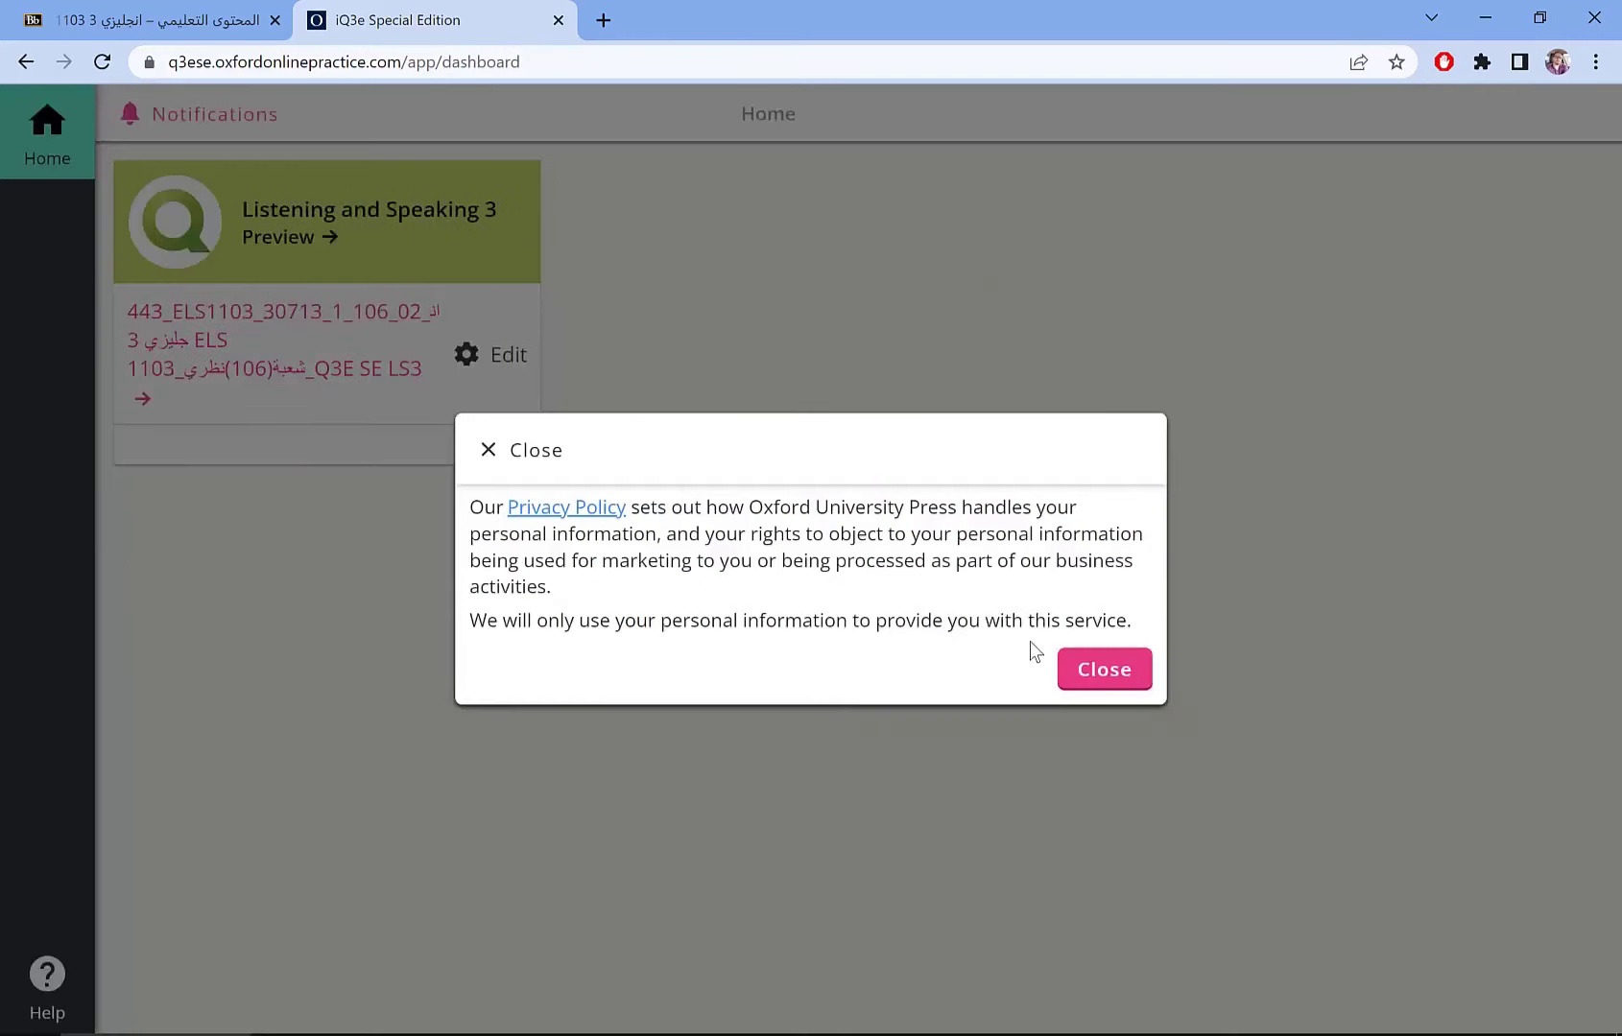
click(1101, 668)
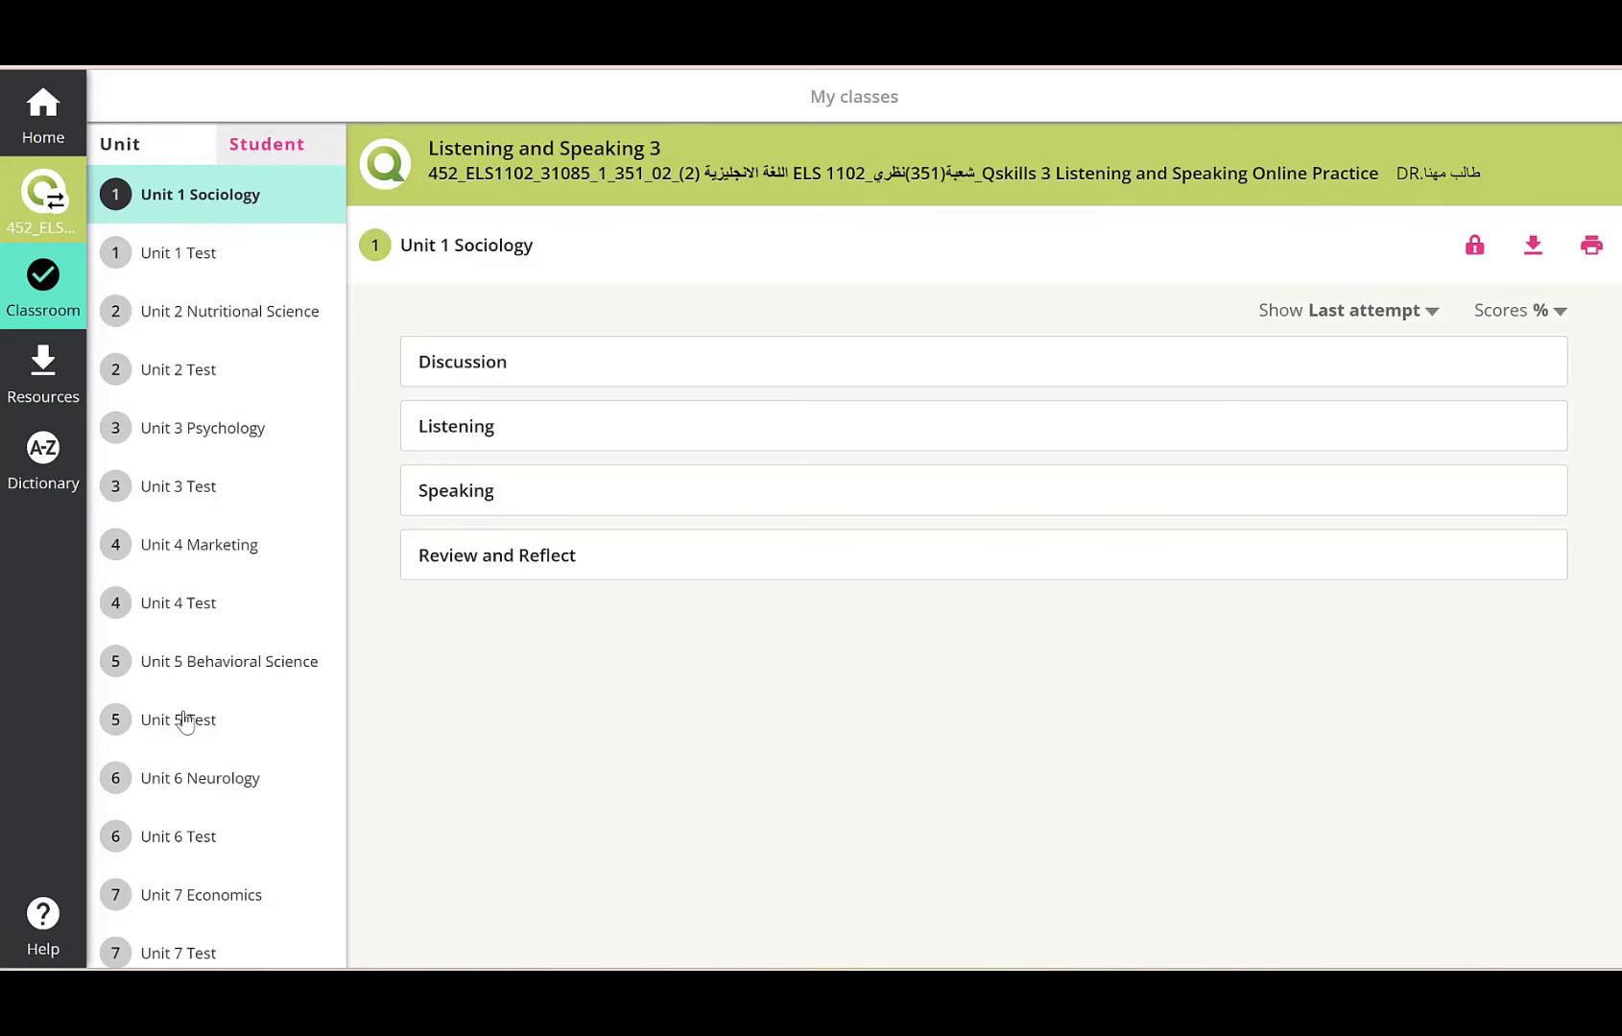
mouse_move(280, 190)
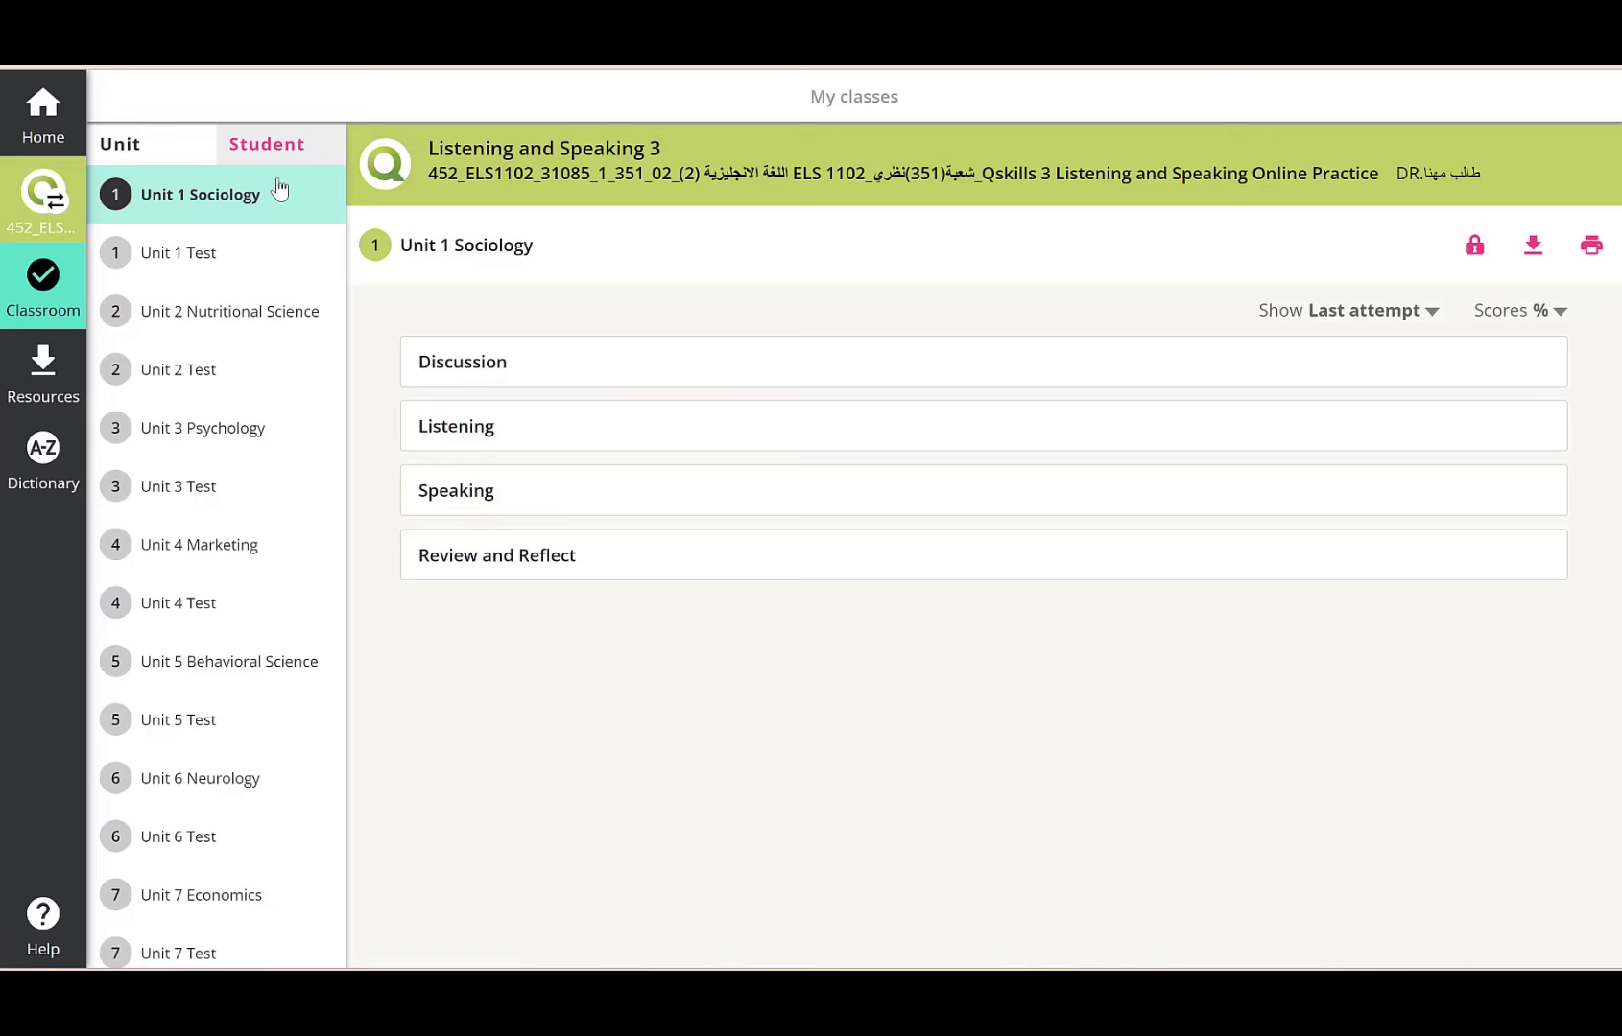
Visit the Student view, return to Units, then show the Resources page with Units 1-8 audio downloads.
click(266, 144)
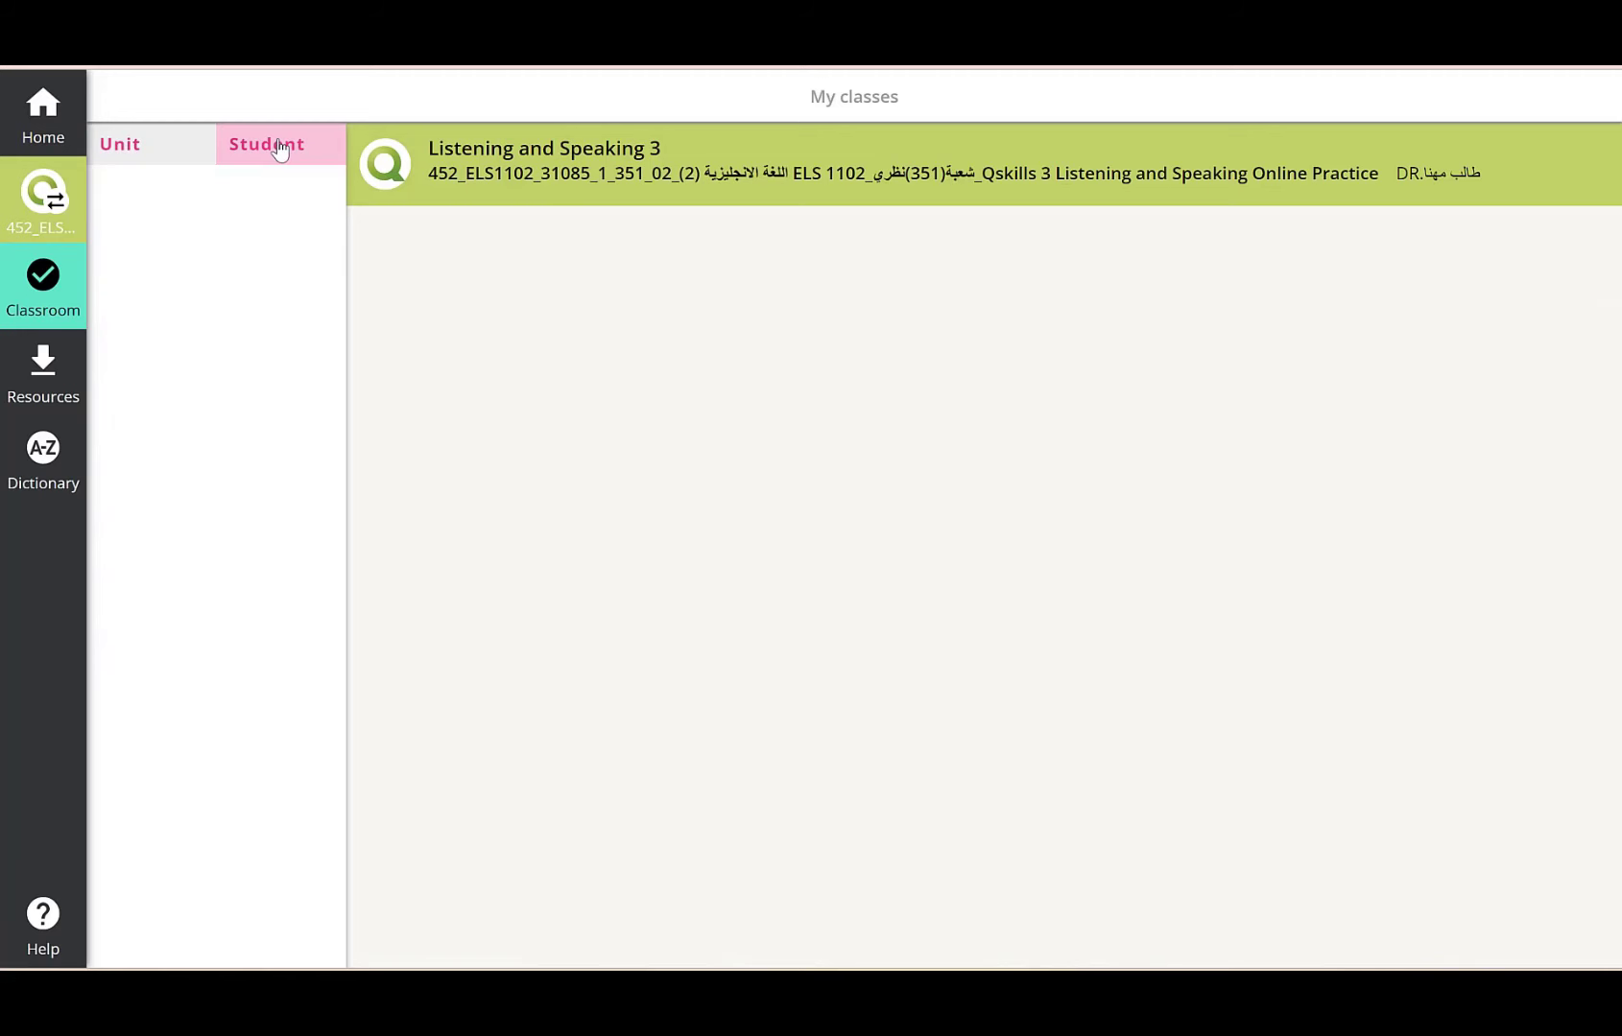
click(265, 144)
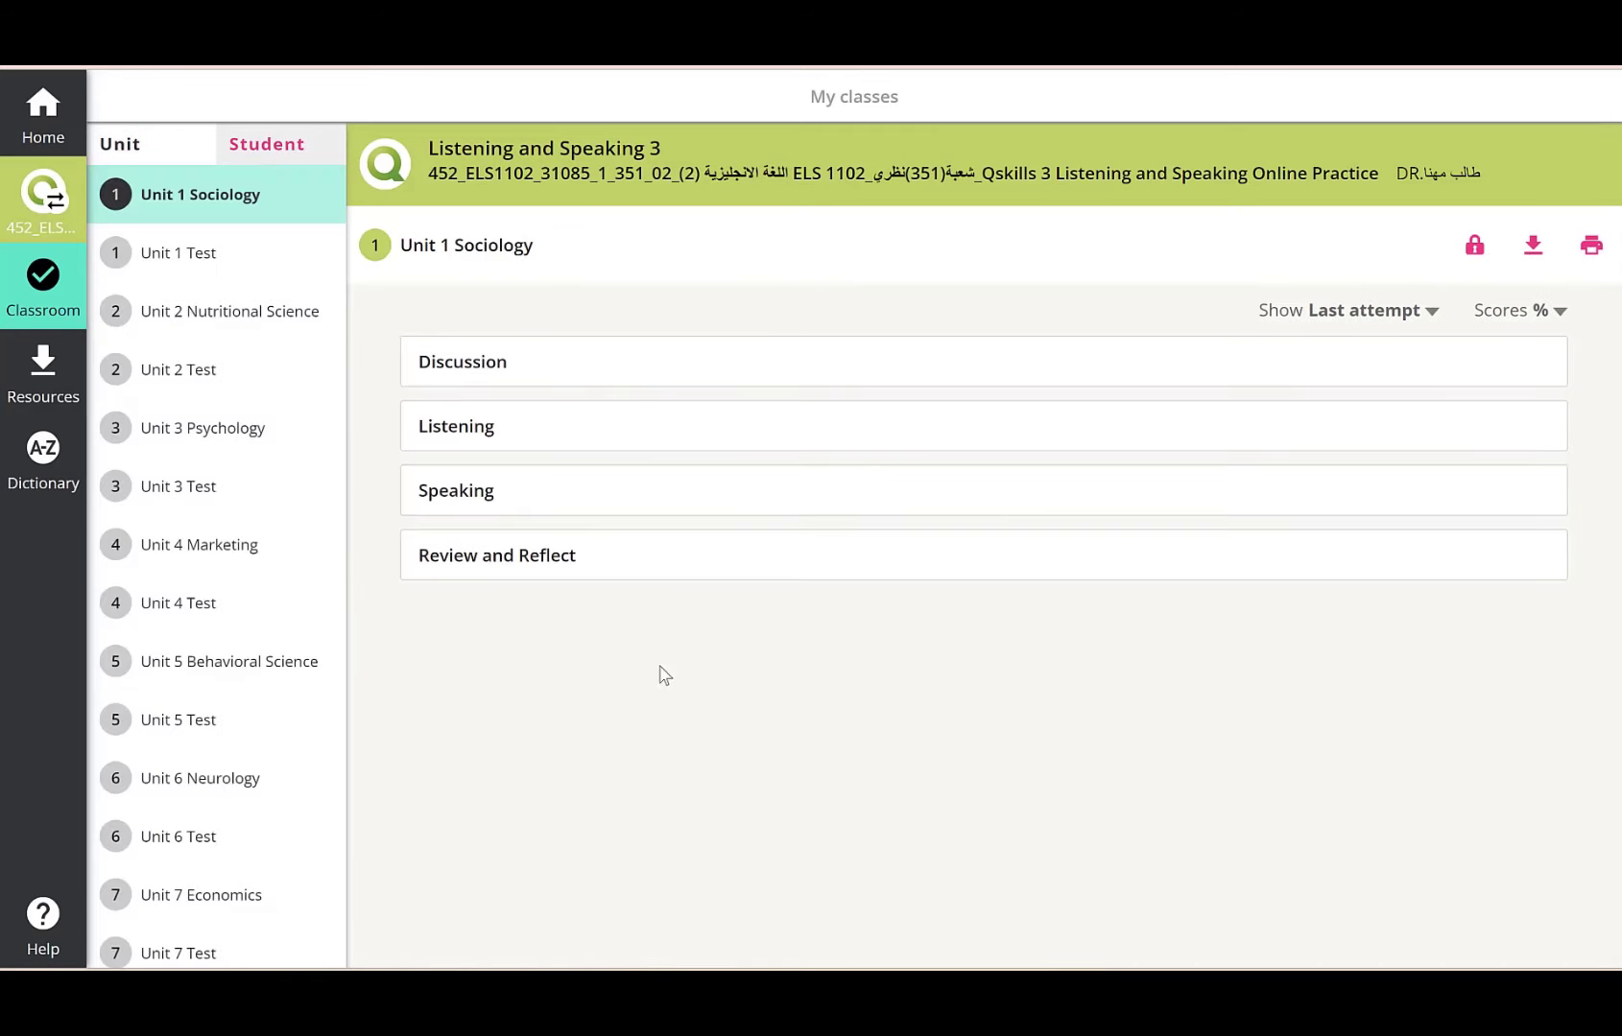
mouse_move(284, 543)
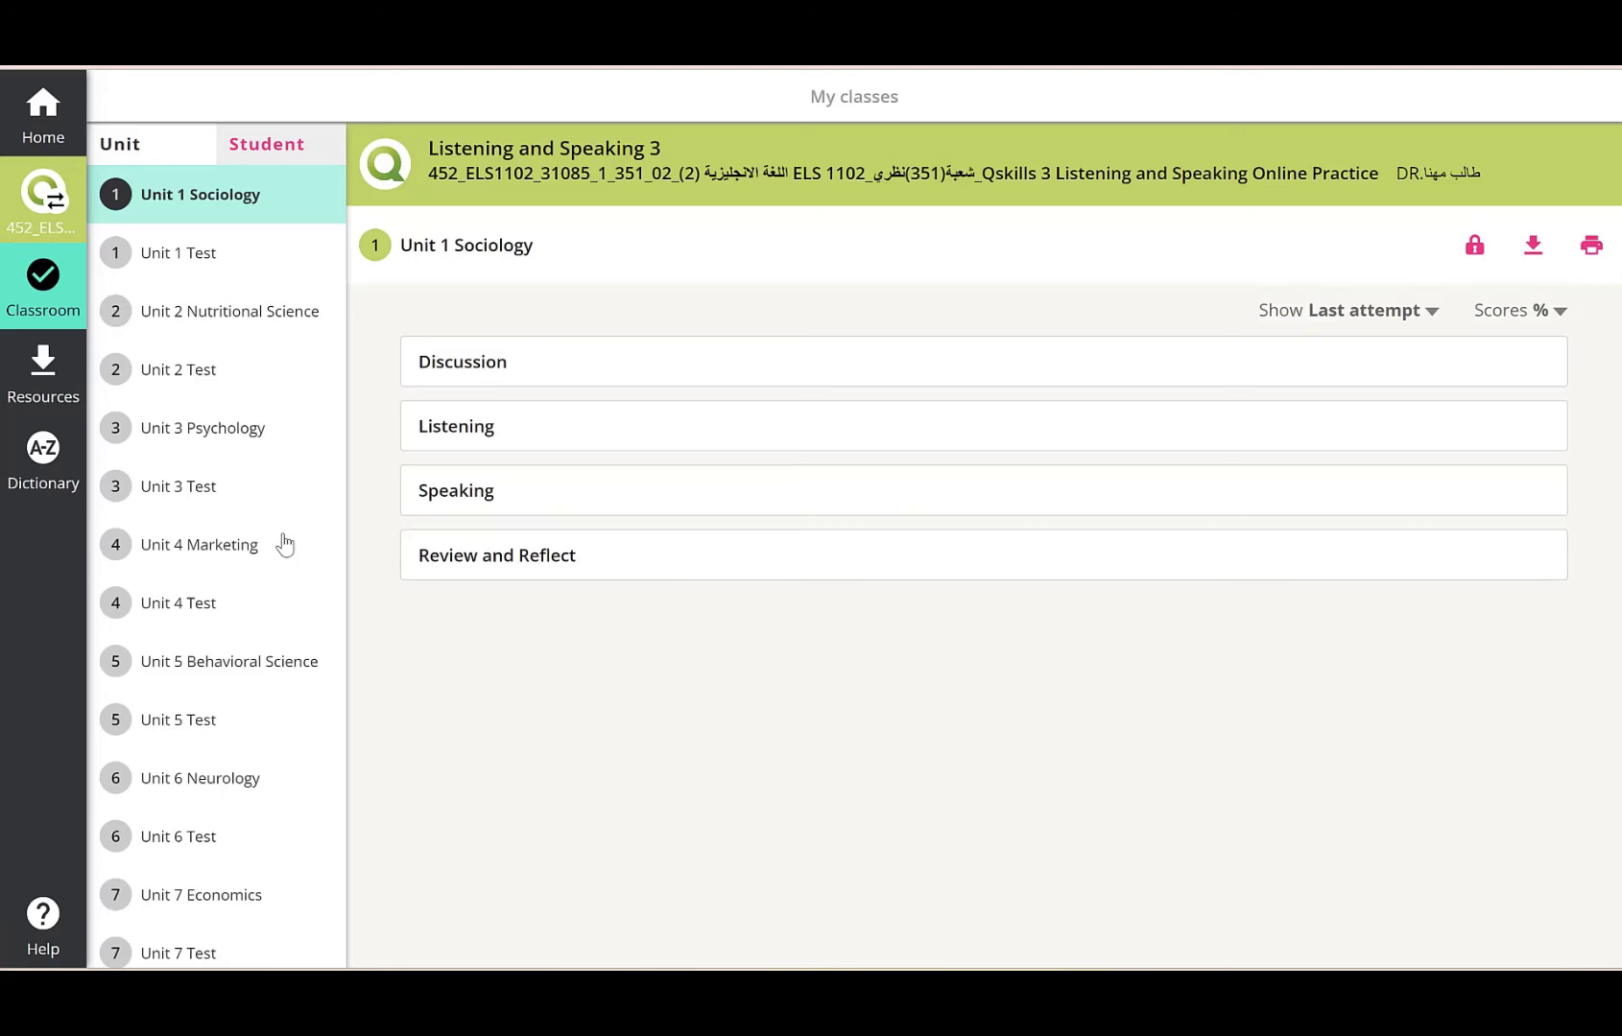
mouse_move(42, 366)
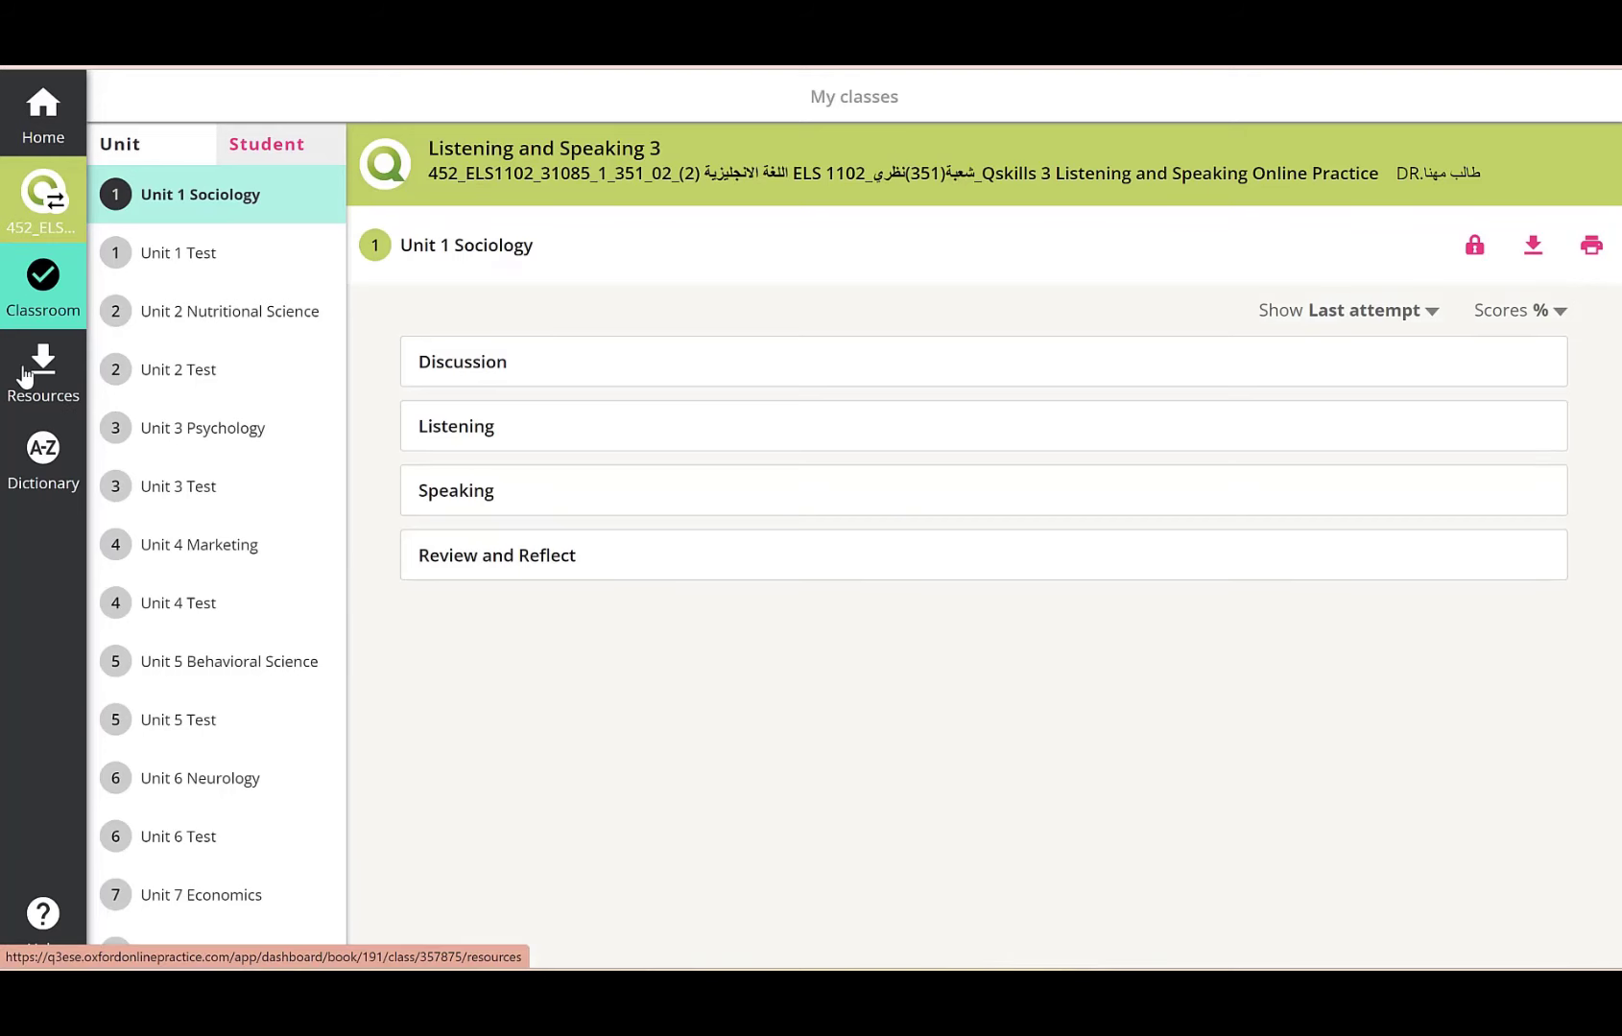
click(42, 373)
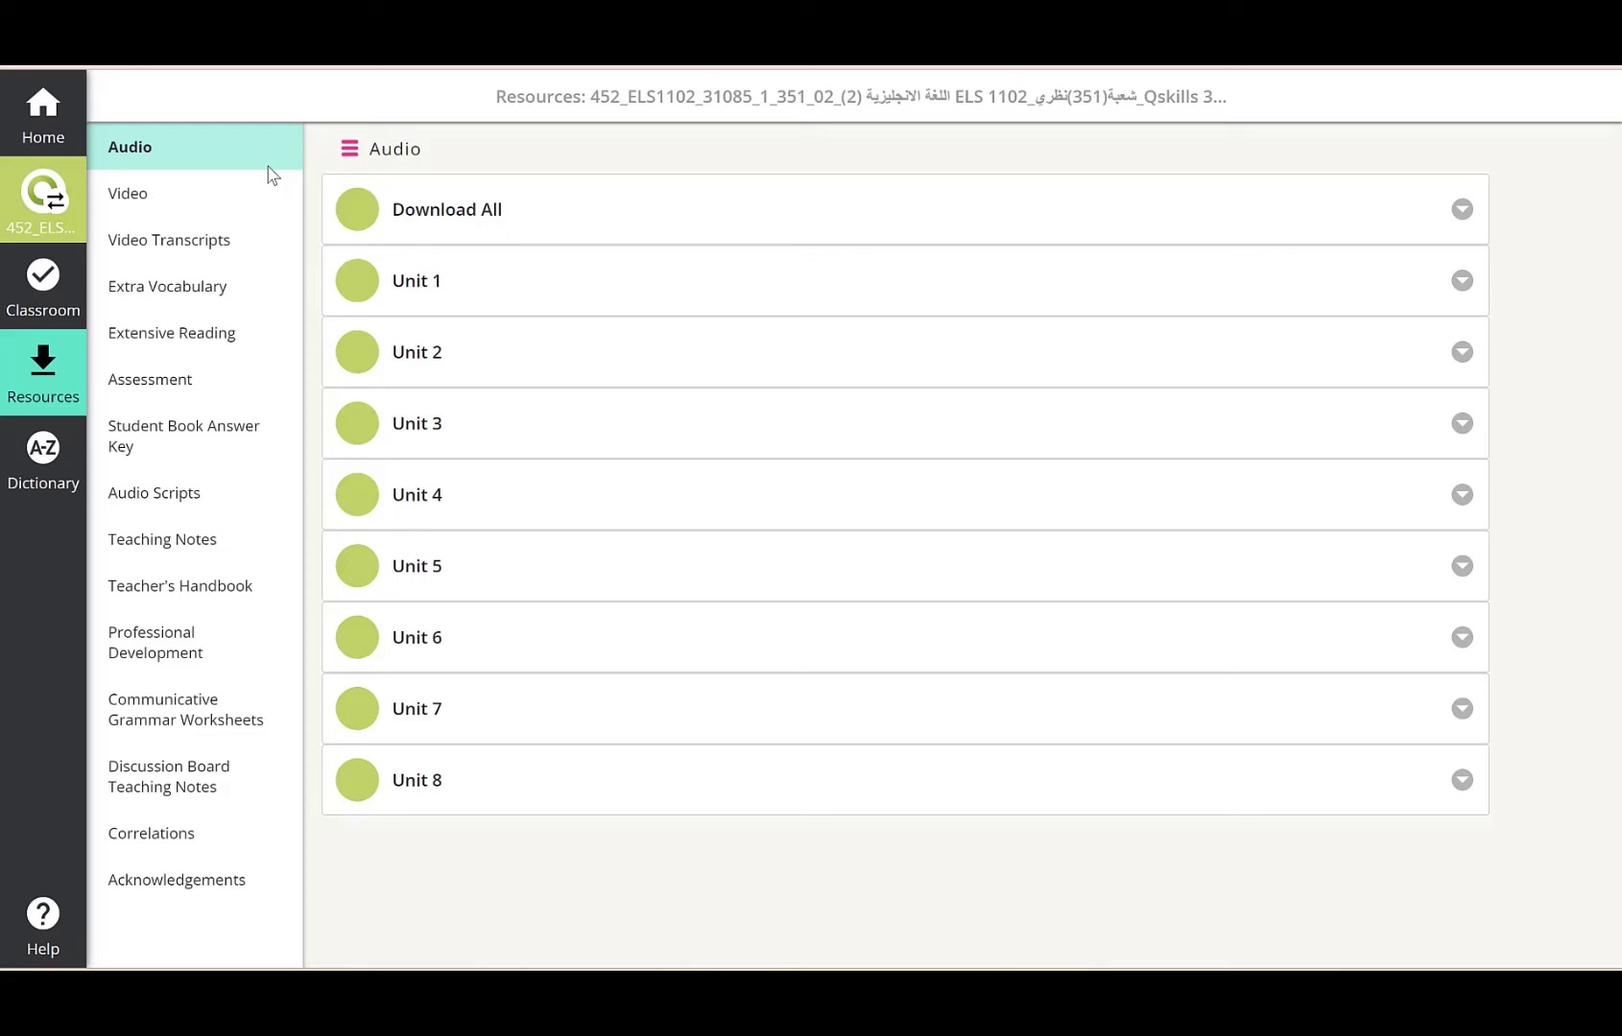
mouse_move(218, 432)
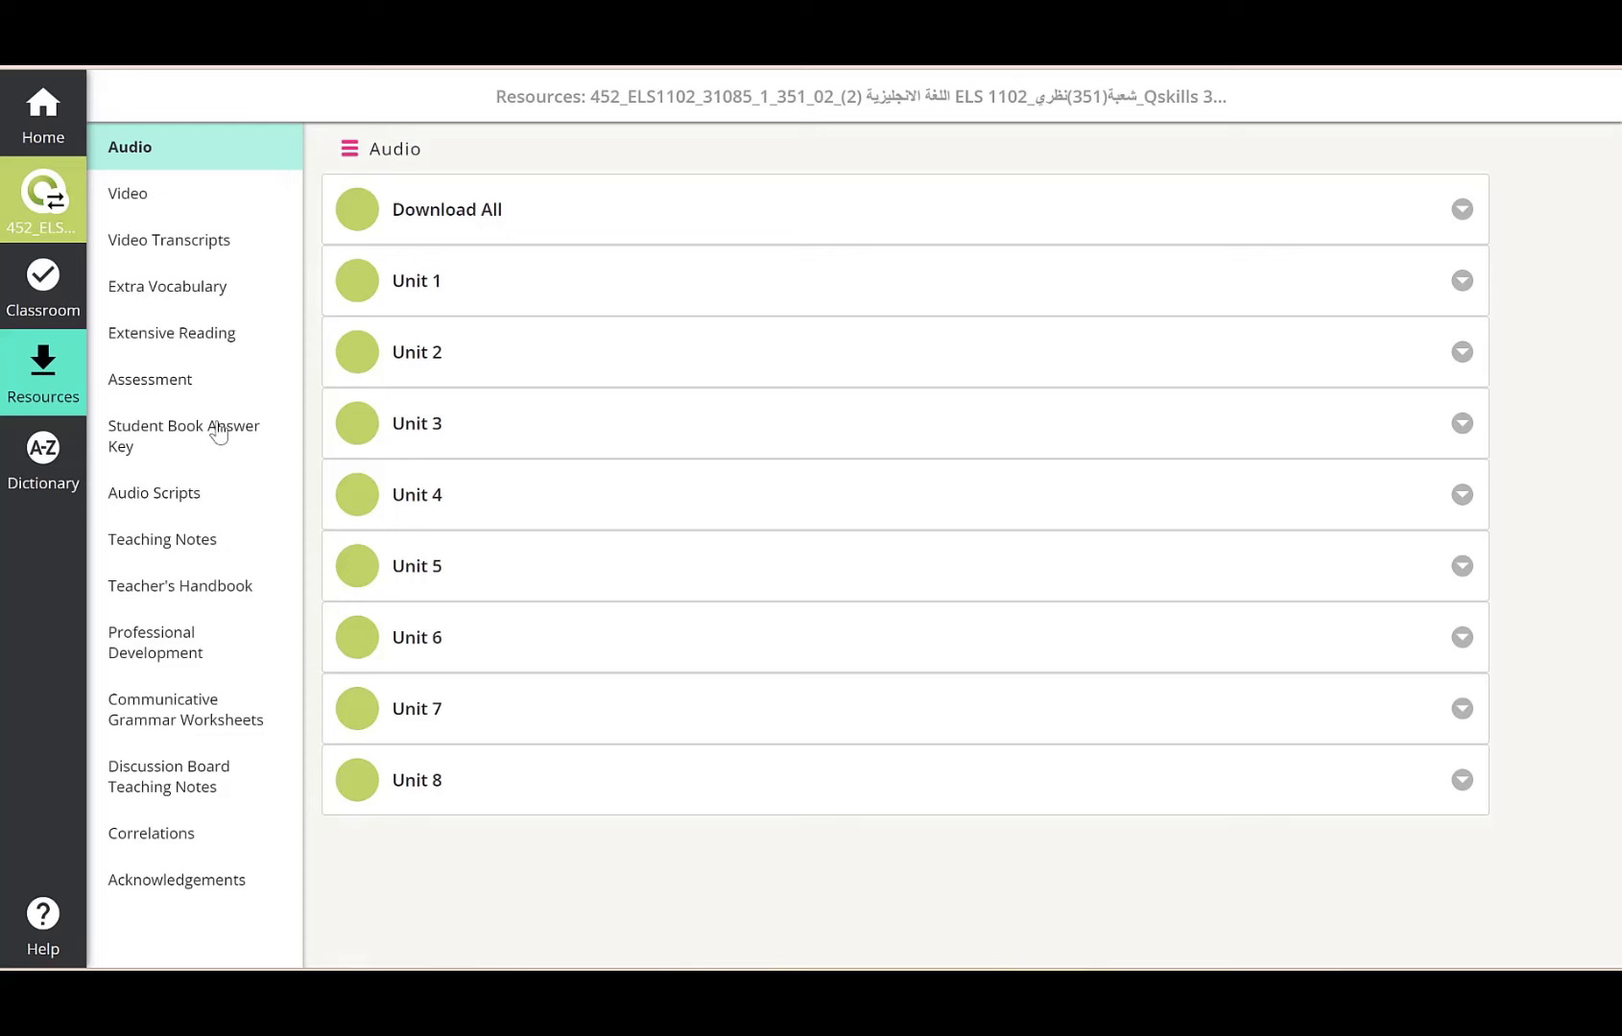